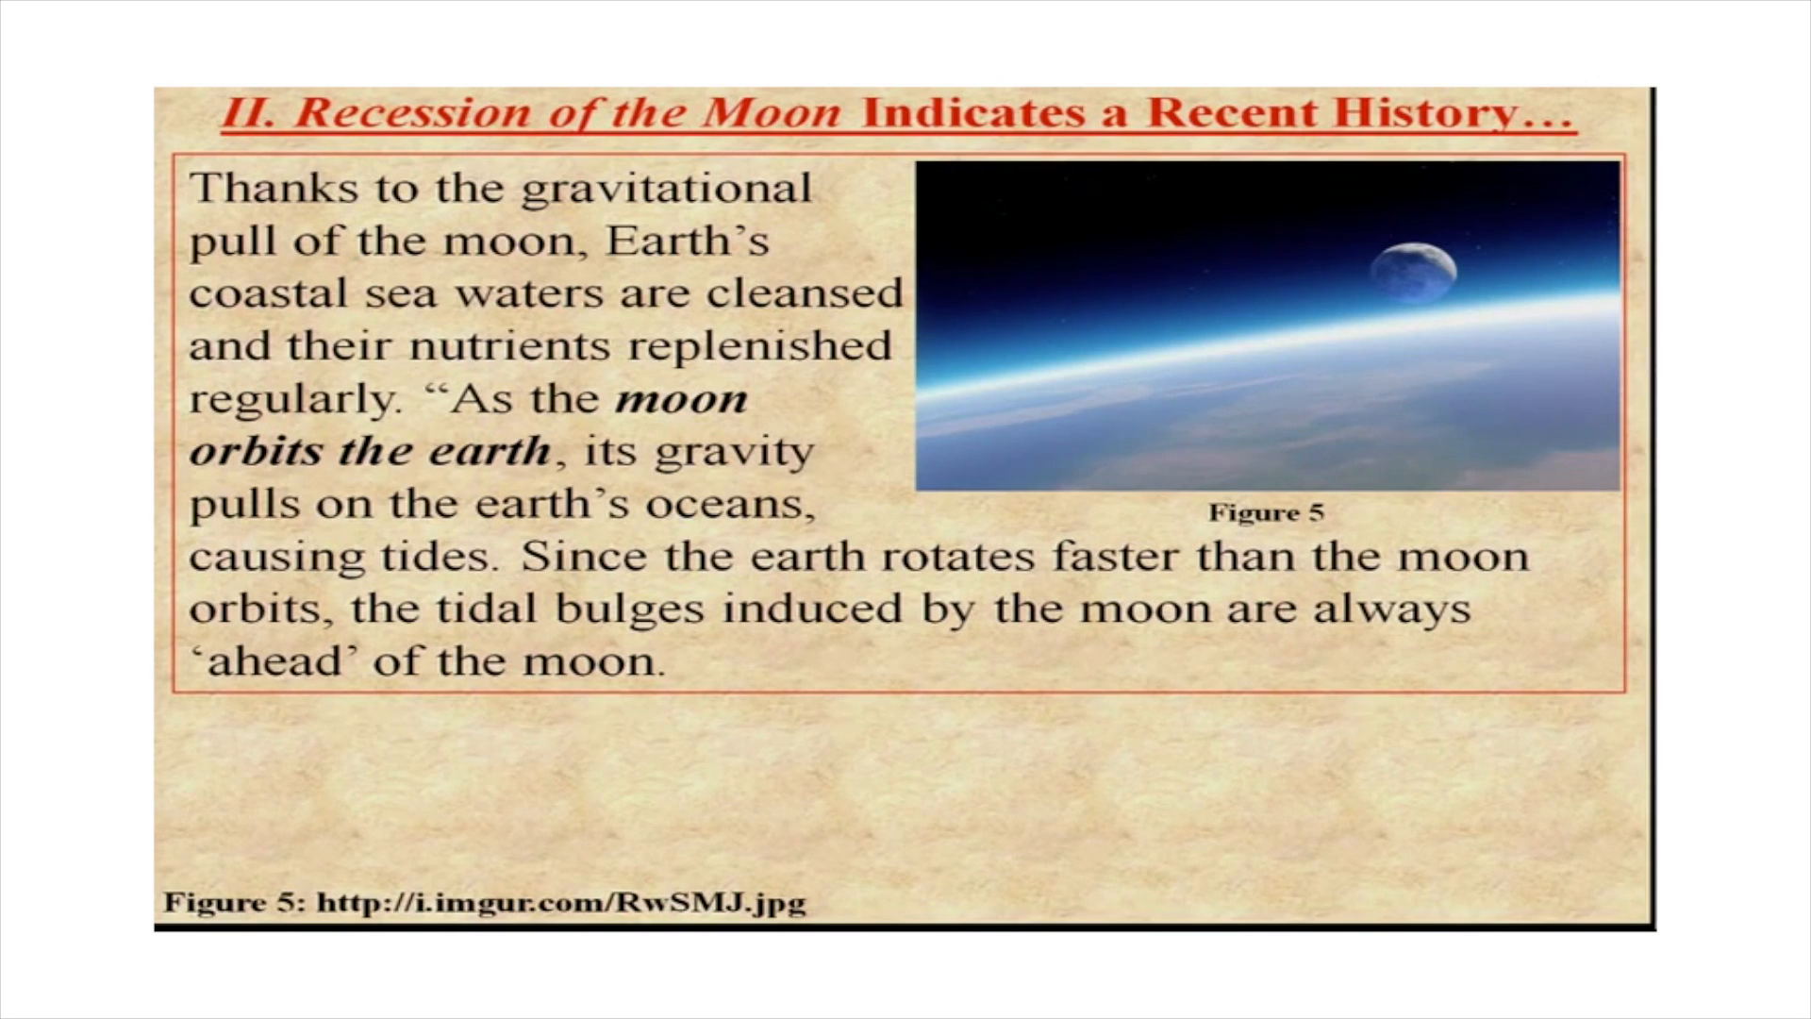
key("Right")
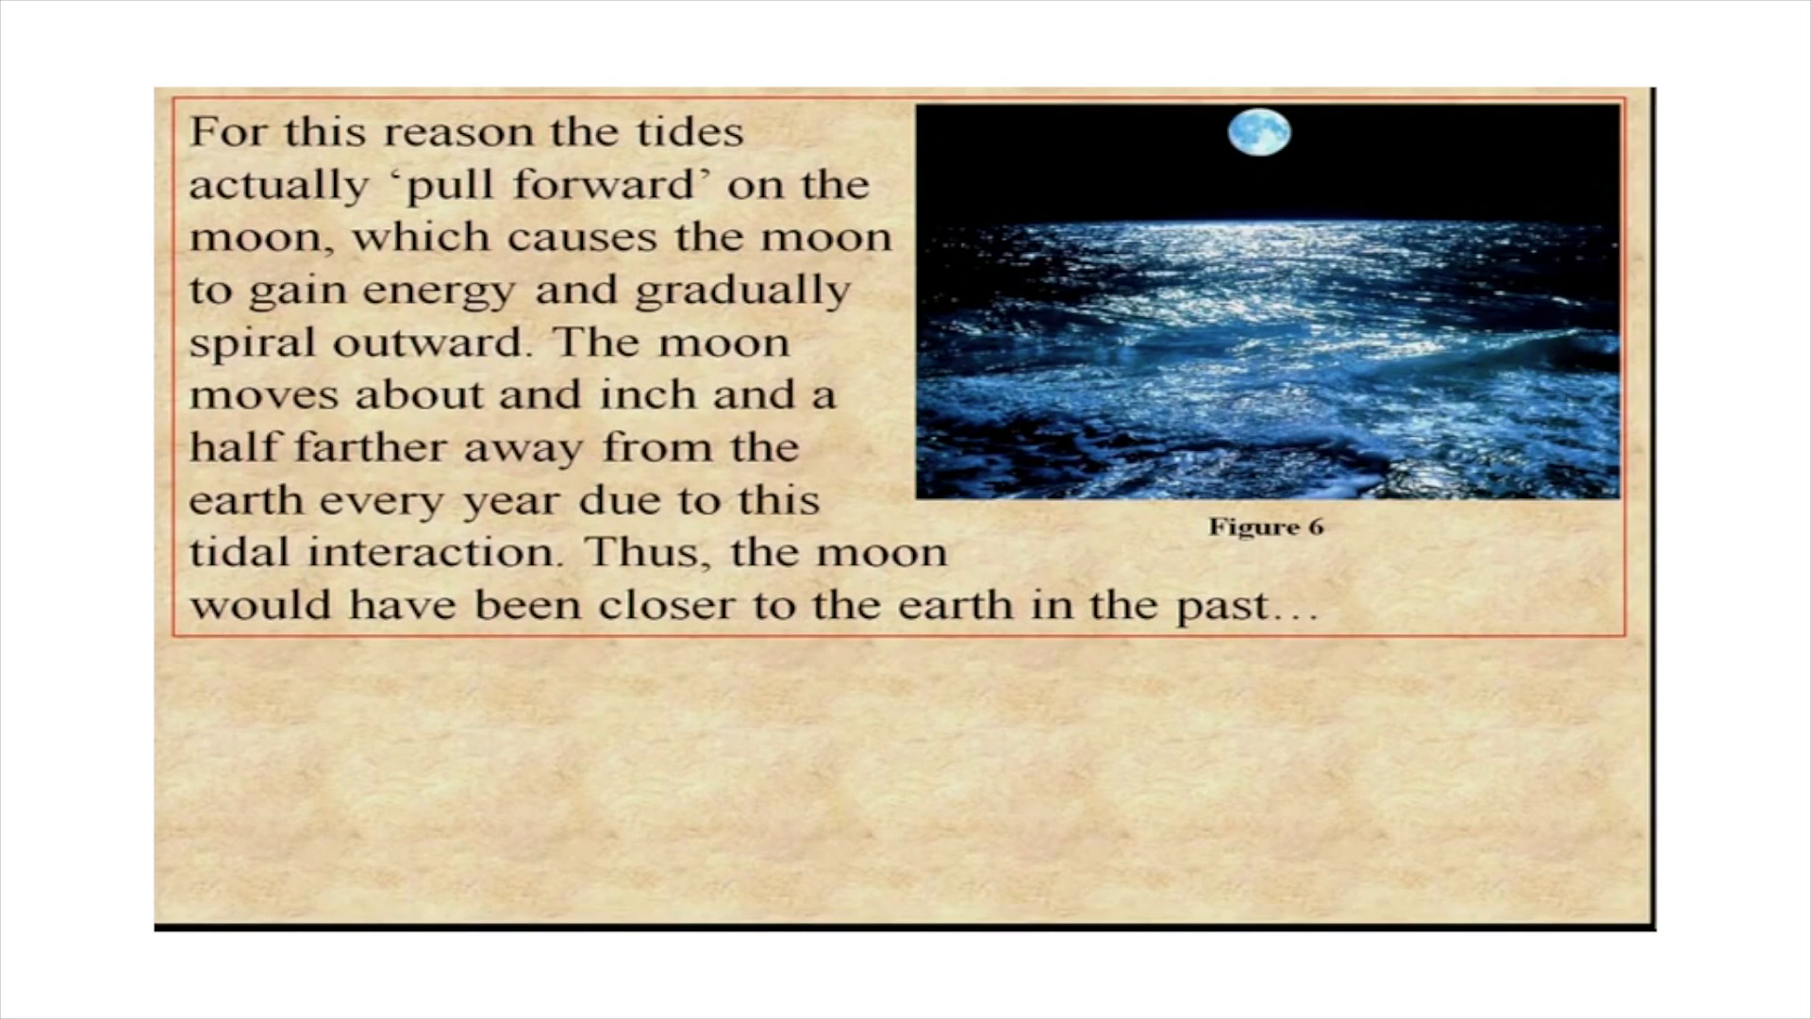